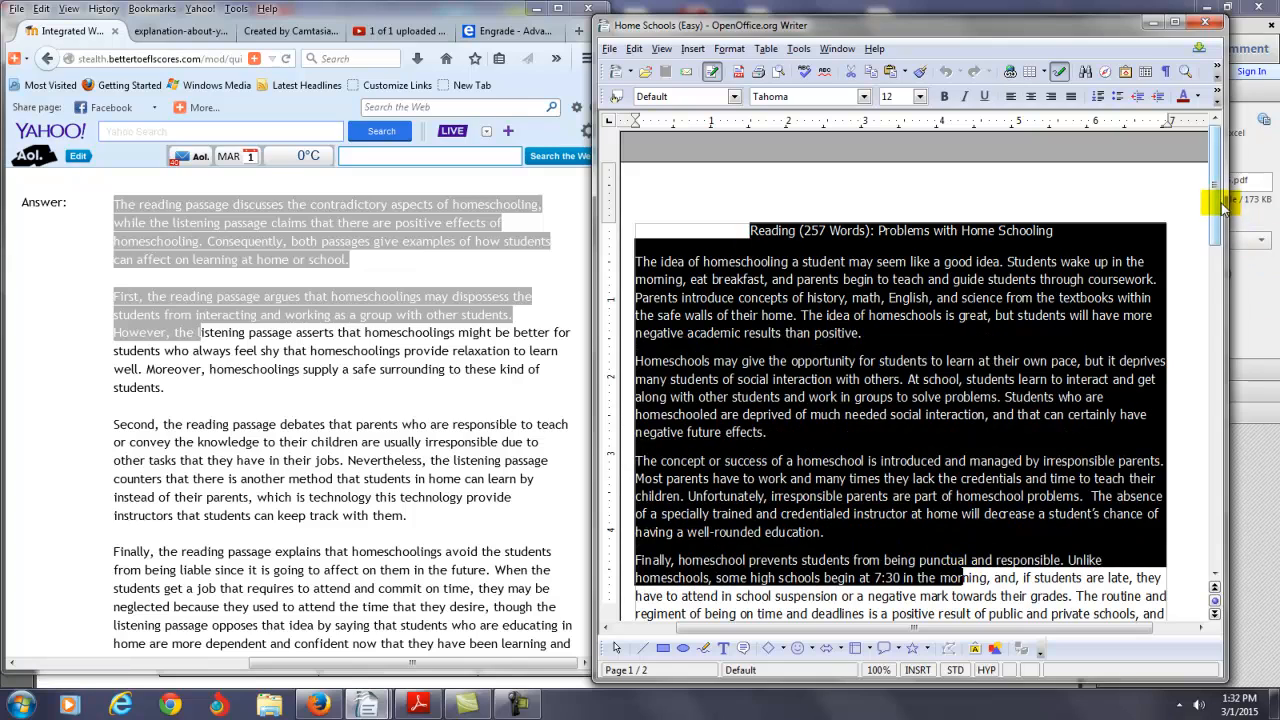
Select the opening paragraph of the student's answer, then clear the selection.
{"action": "scroll", "scroll_direction": "down", "scroll_amount": 3}
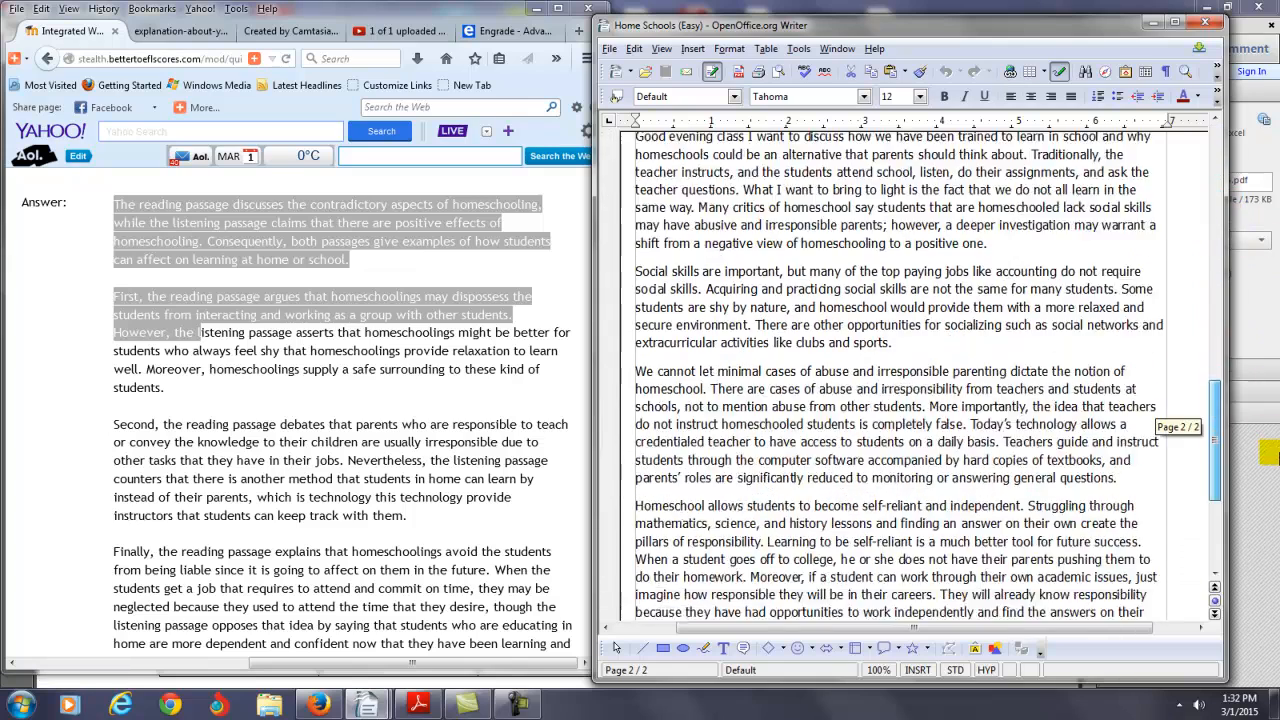
{"action": "scroll", "scroll_direction": "up", "scroll_amount": 3}
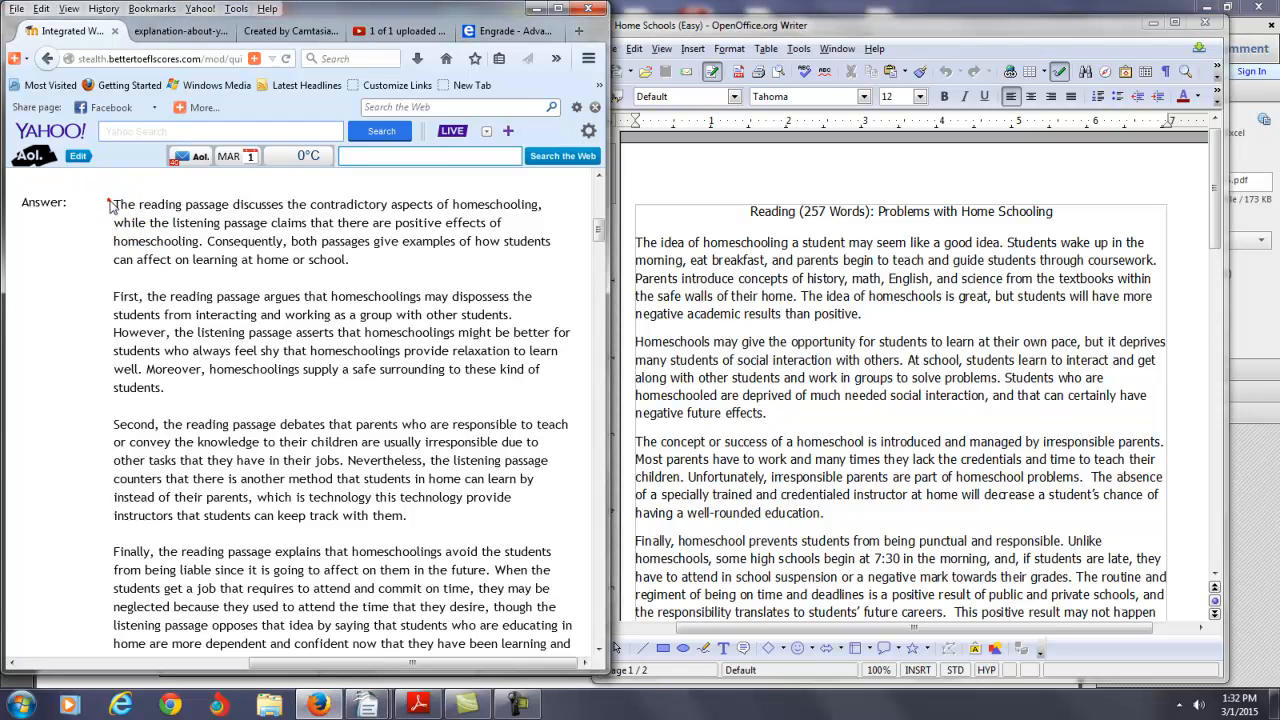
{"action": "left_click_drag", "start_coordinate": [113, 204], "coordinate": [380, 268]}
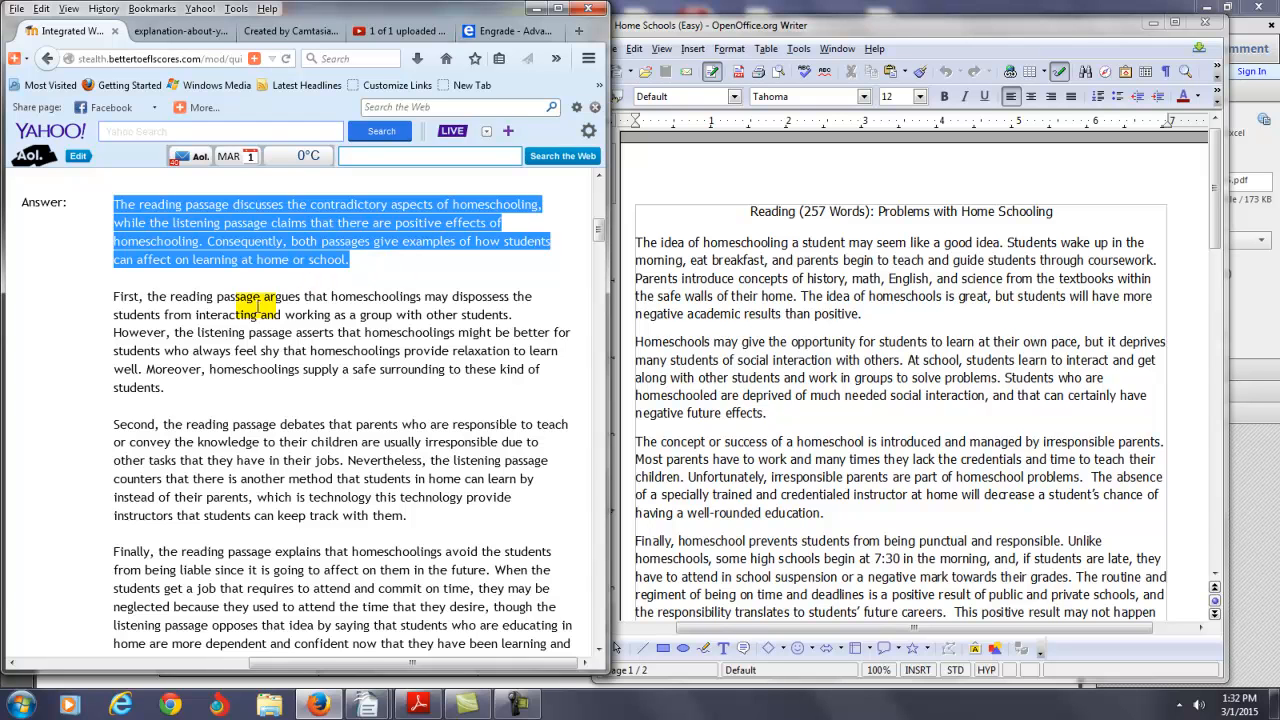
{"action": "left_click", "coordinate": [565, 255]}
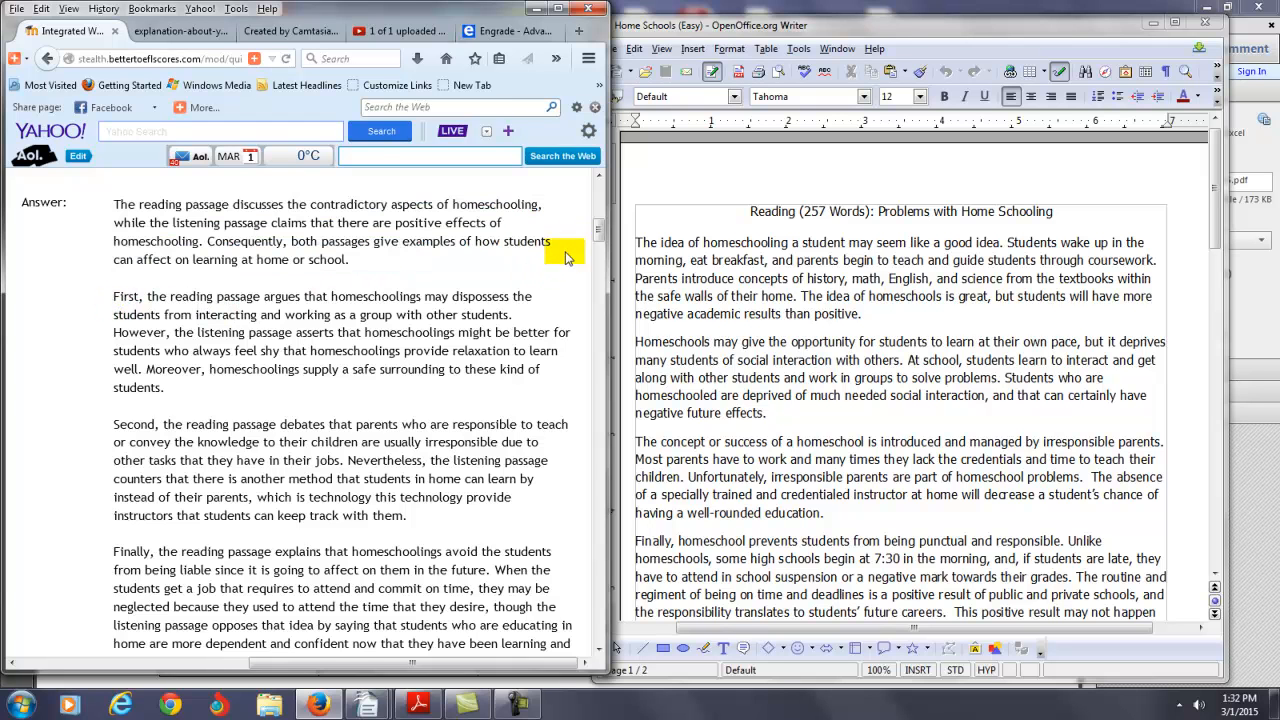
{"action": "scroll", "scroll_direction": "down", "scroll_amount": 3}
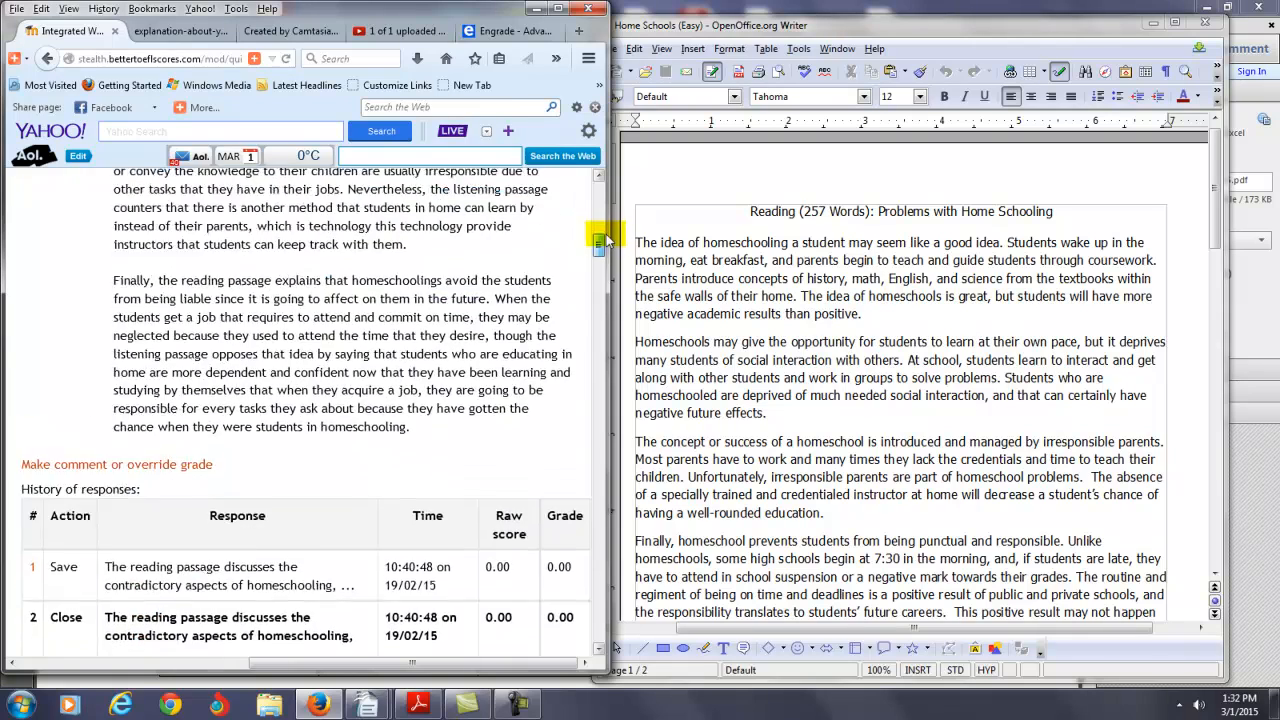
{"action": "scroll", "scroll_direction": "up", "scroll_amount": 3}
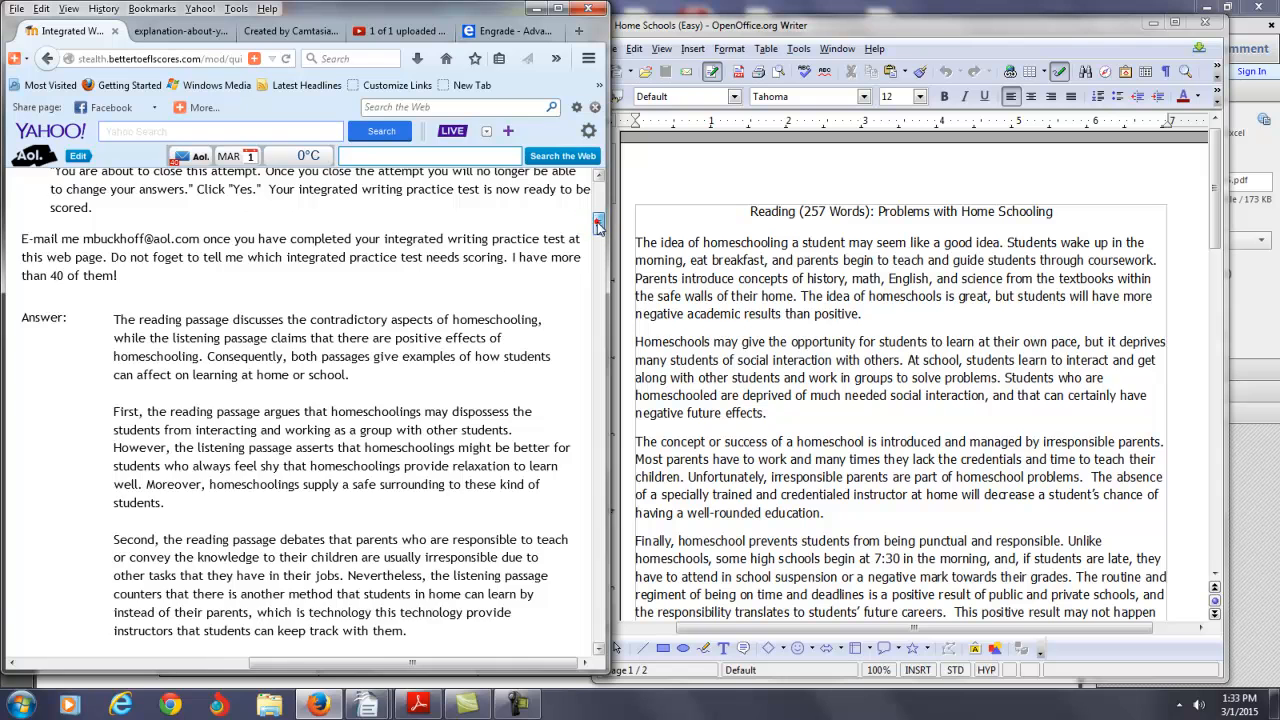
Scroll to the answer's final paragraph and mark the word 'liable'.
{"action": "scroll", "scroll_direction": "down", "scroll_amount": 3}
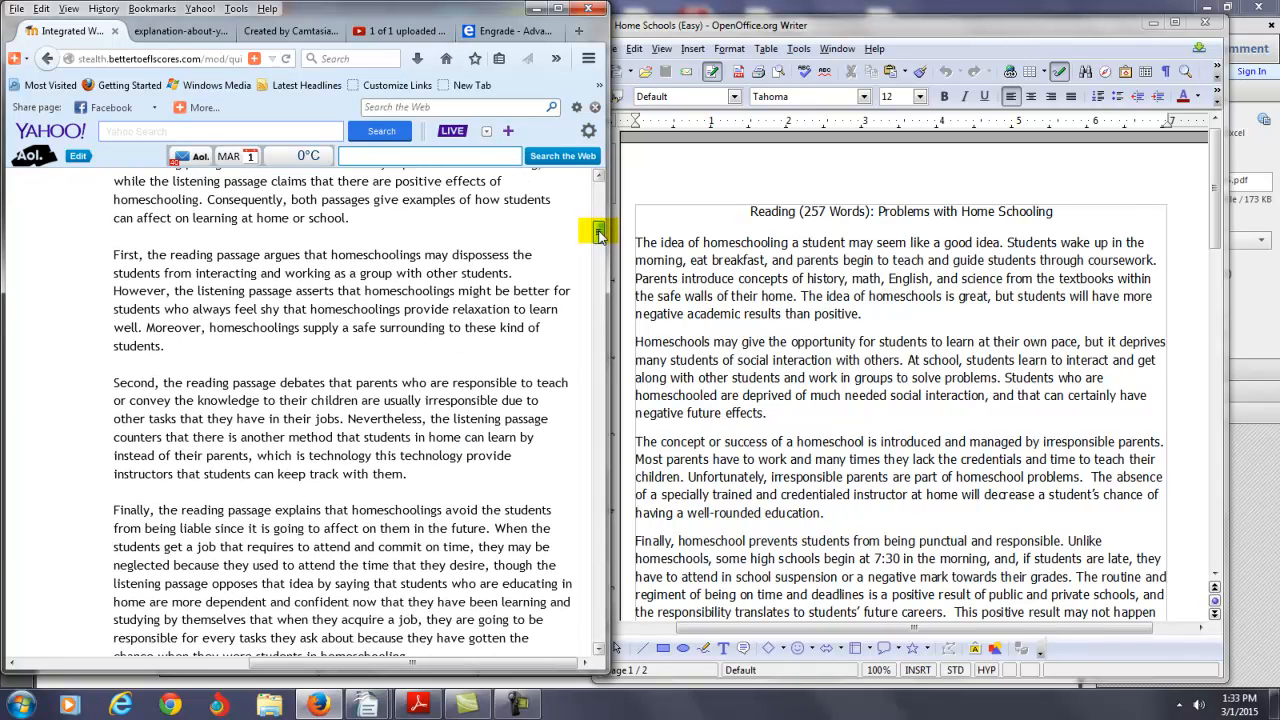
{"action": "scroll", "scroll_direction": "up", "scroll_amount": 3}
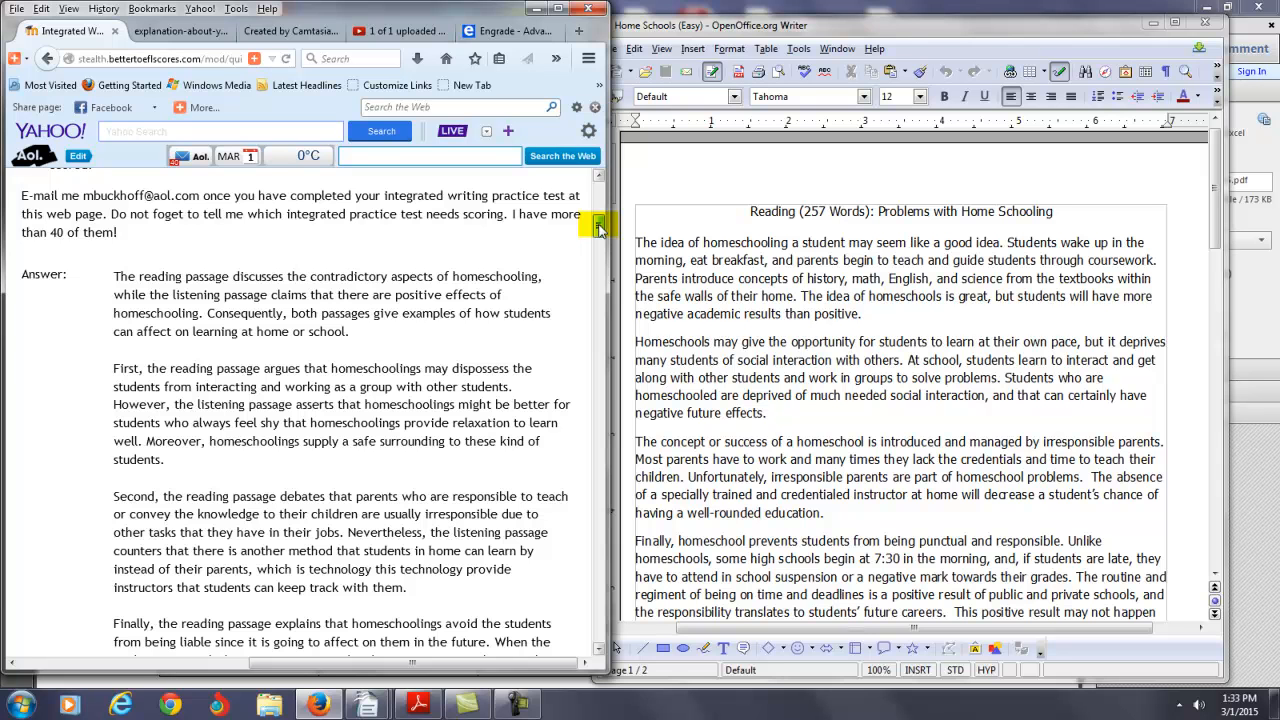
{"action": "scroll", "scroll_direction": "down", "scroll_amount": 3}
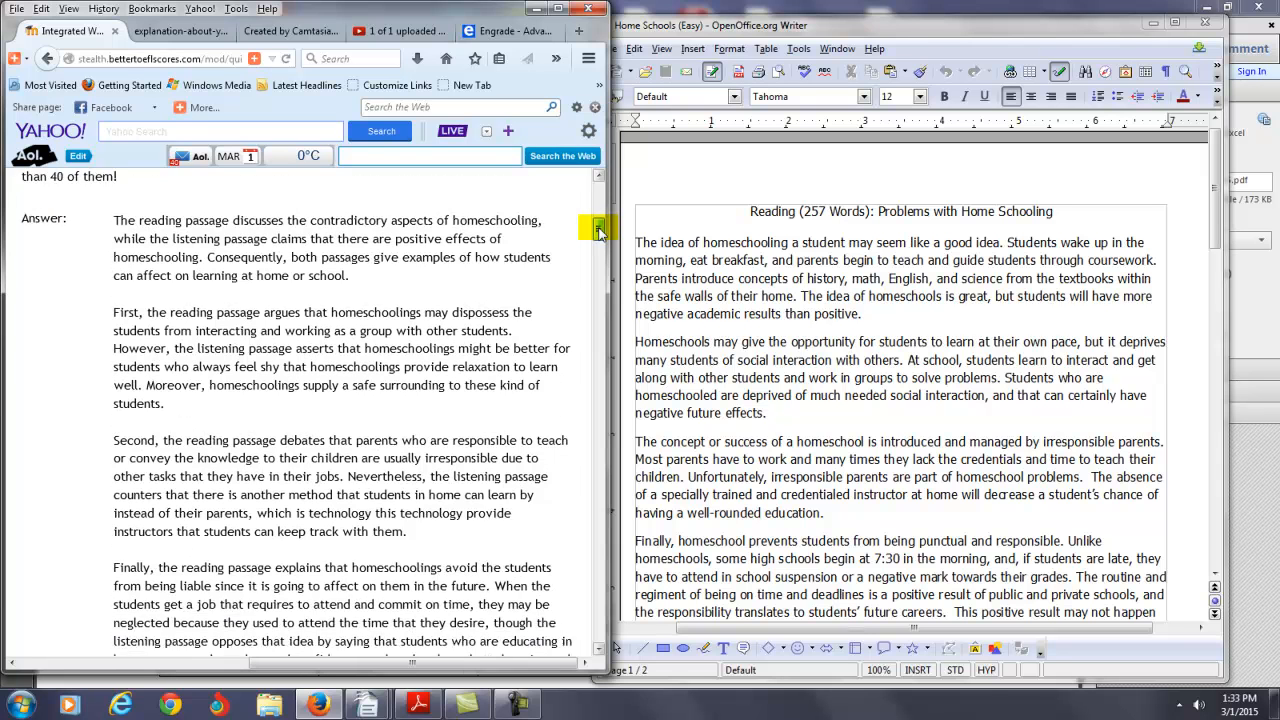
{"action": "scroll", "scroll_direction": "down", "scroll_amount": 3}
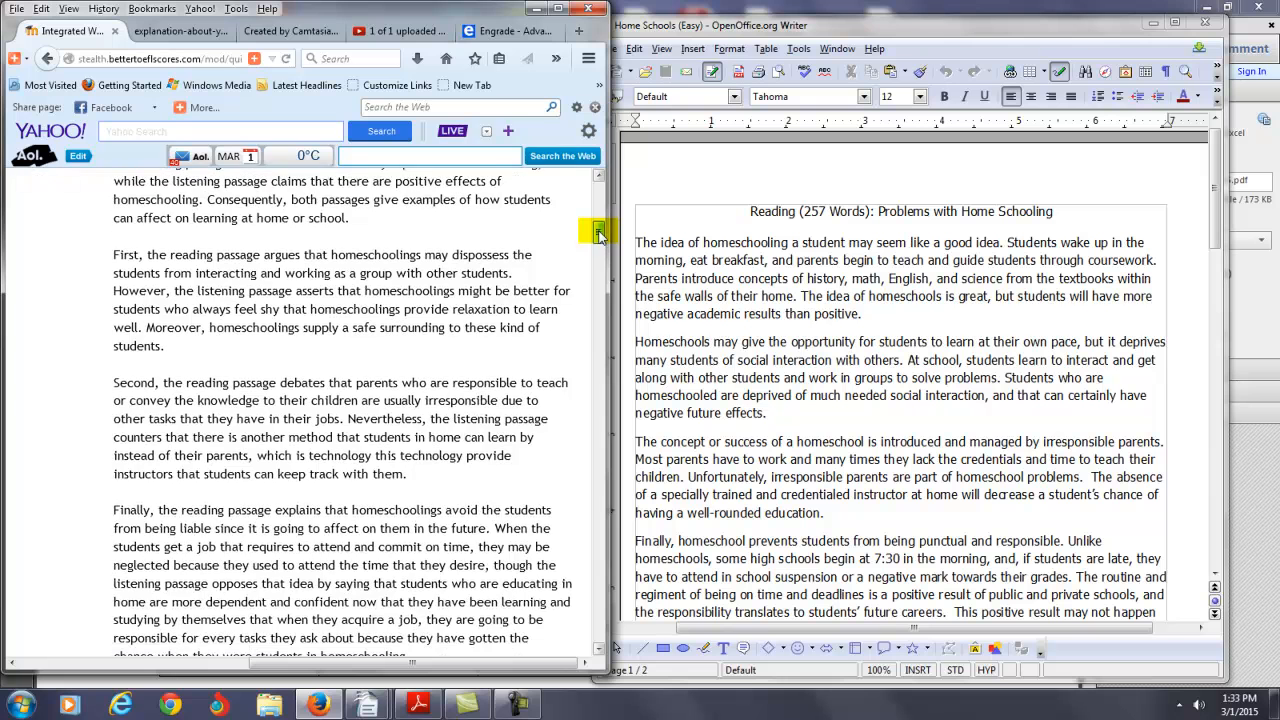
{"action": "scroll", "scroll_direction": "down", "scroll_amount": 3}
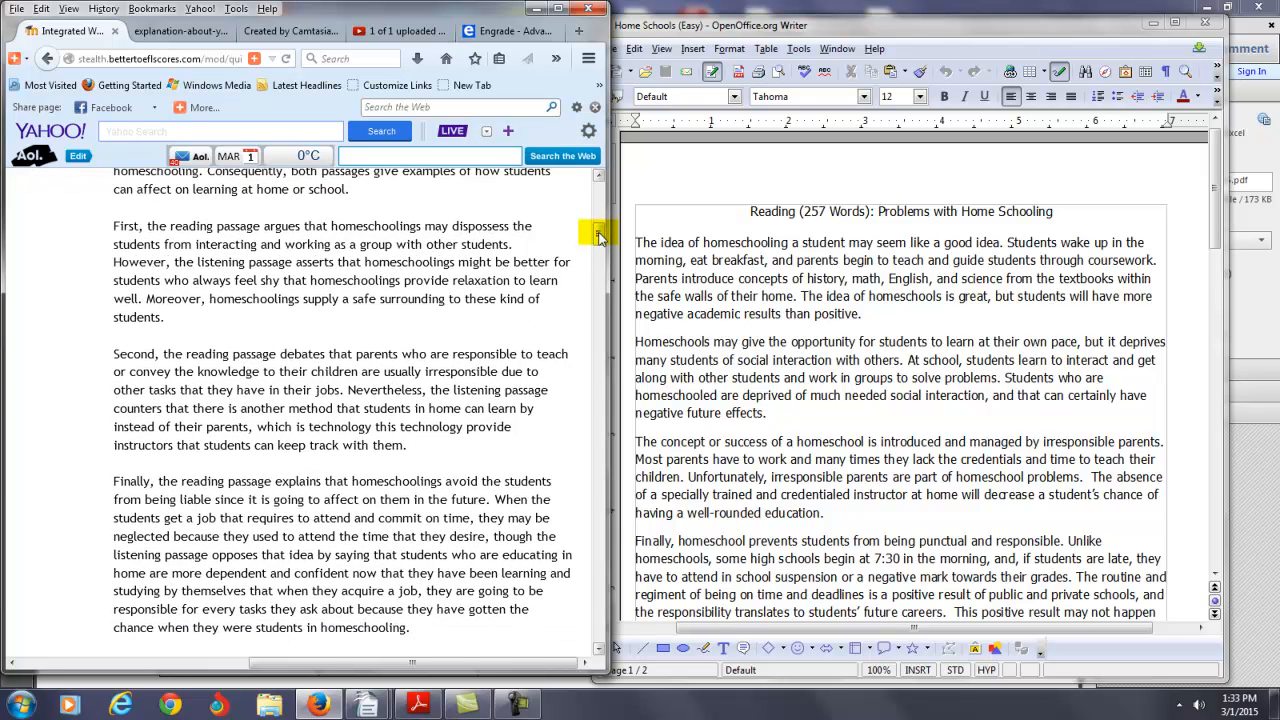
{"action": "double_click", "coordinate": [167, 481]}
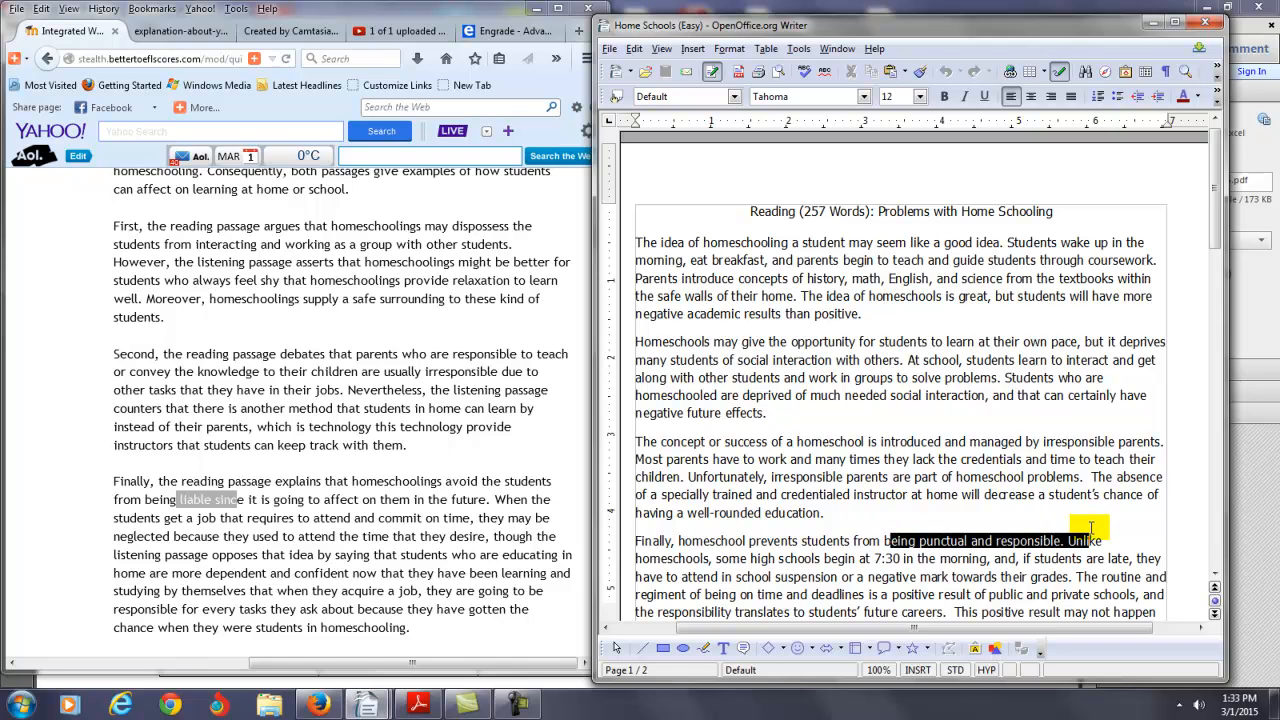
Highlight 'being punctual and responsible.' in the reading passage's final paragraph.
{"action": "double_click", "coordinate": [293, 499]}
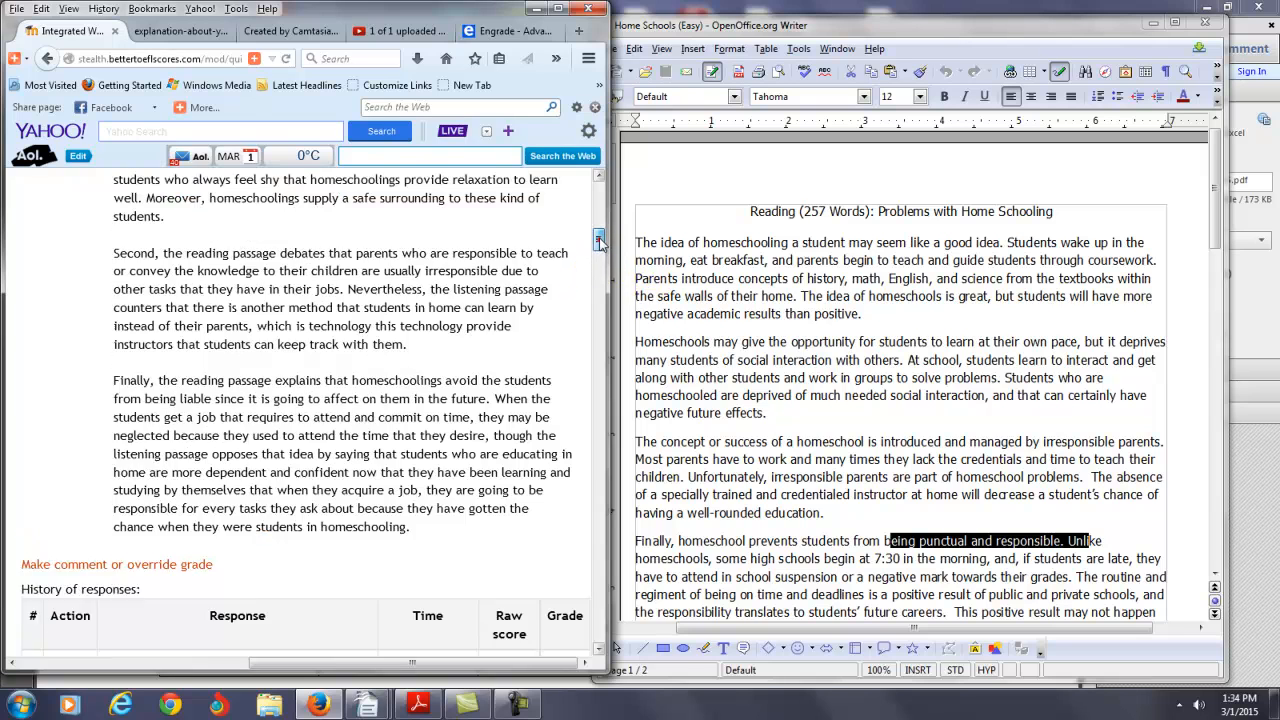
{"action": "scroll", "scroll_direction": "up", "scroll_amount": 3}
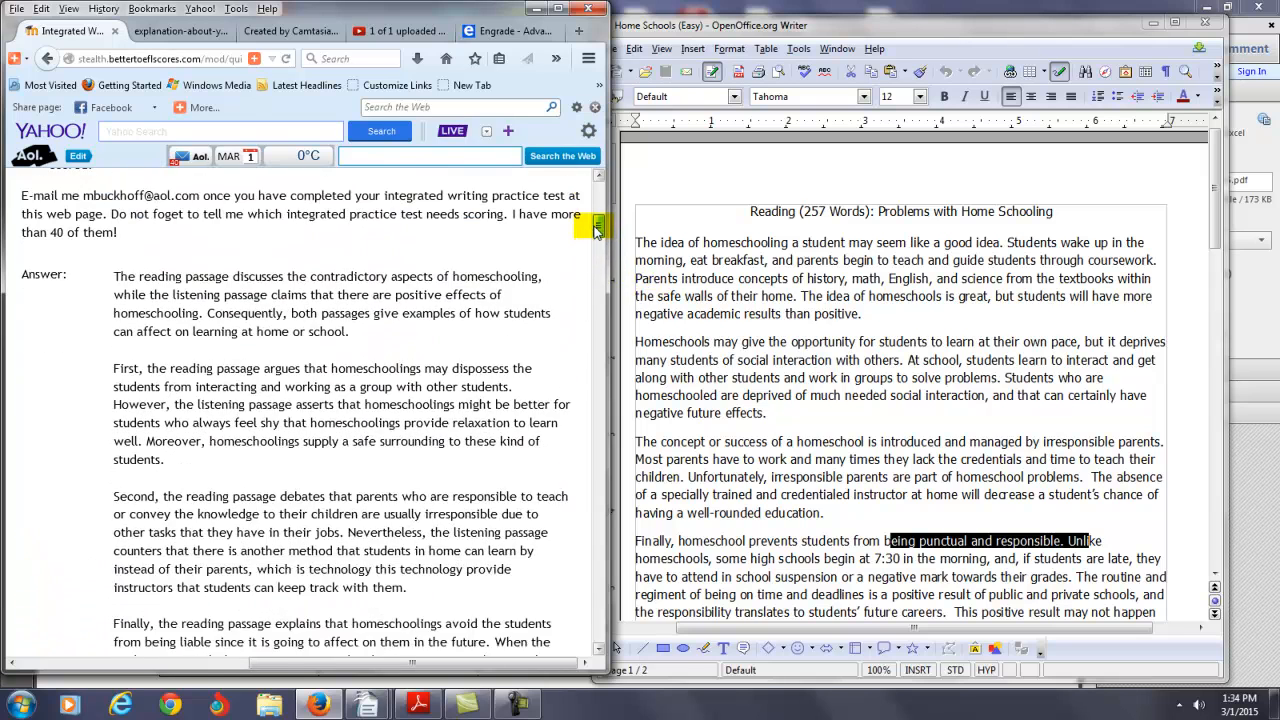
{"action": "scroll", "scroll_direction": "down", "scroll_amount": 3}
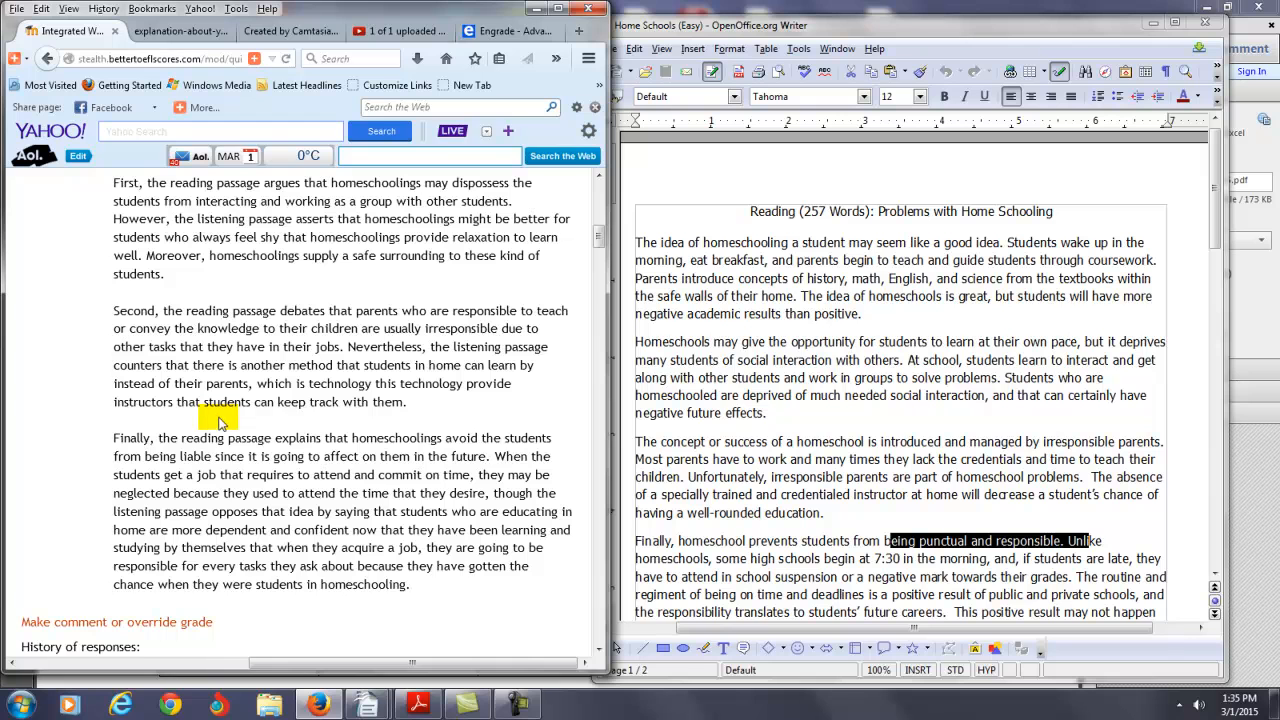
{"action": "mouse_move", "coordinate": [357, 353]}
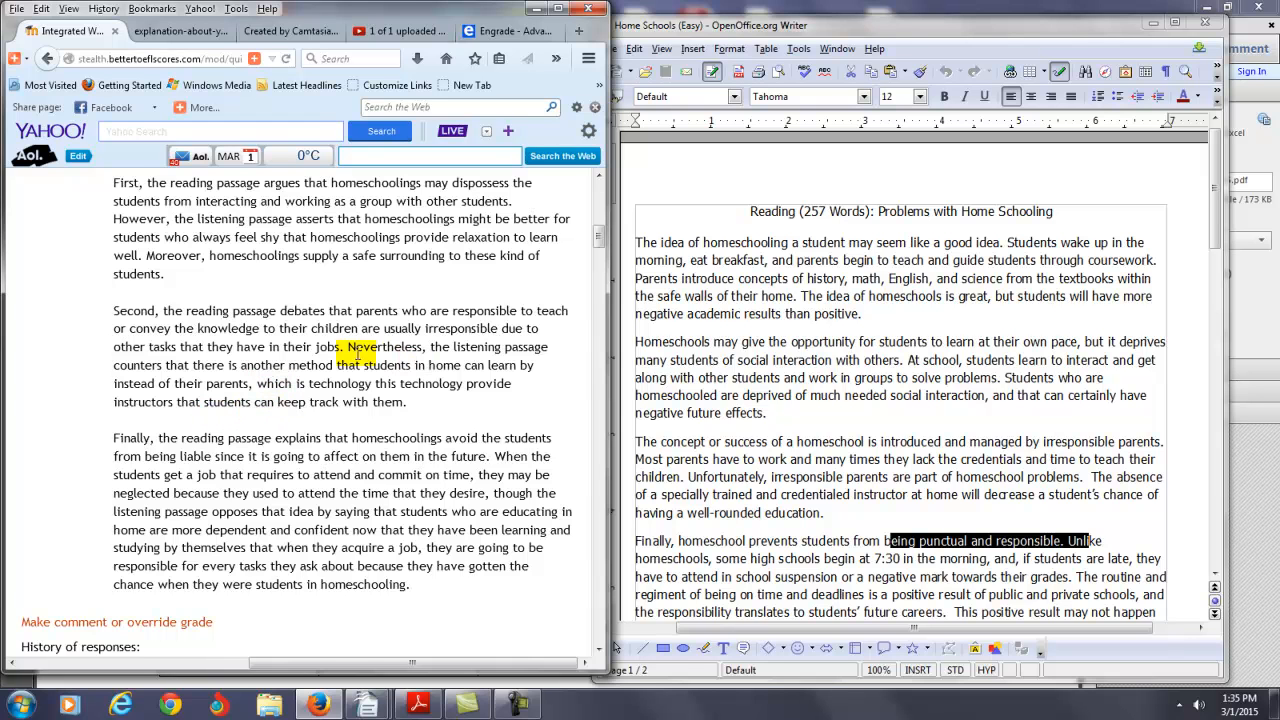
{"action": "left_click_drag", "start_coordinate": [349, 346], "coordinate": [406, 401]}
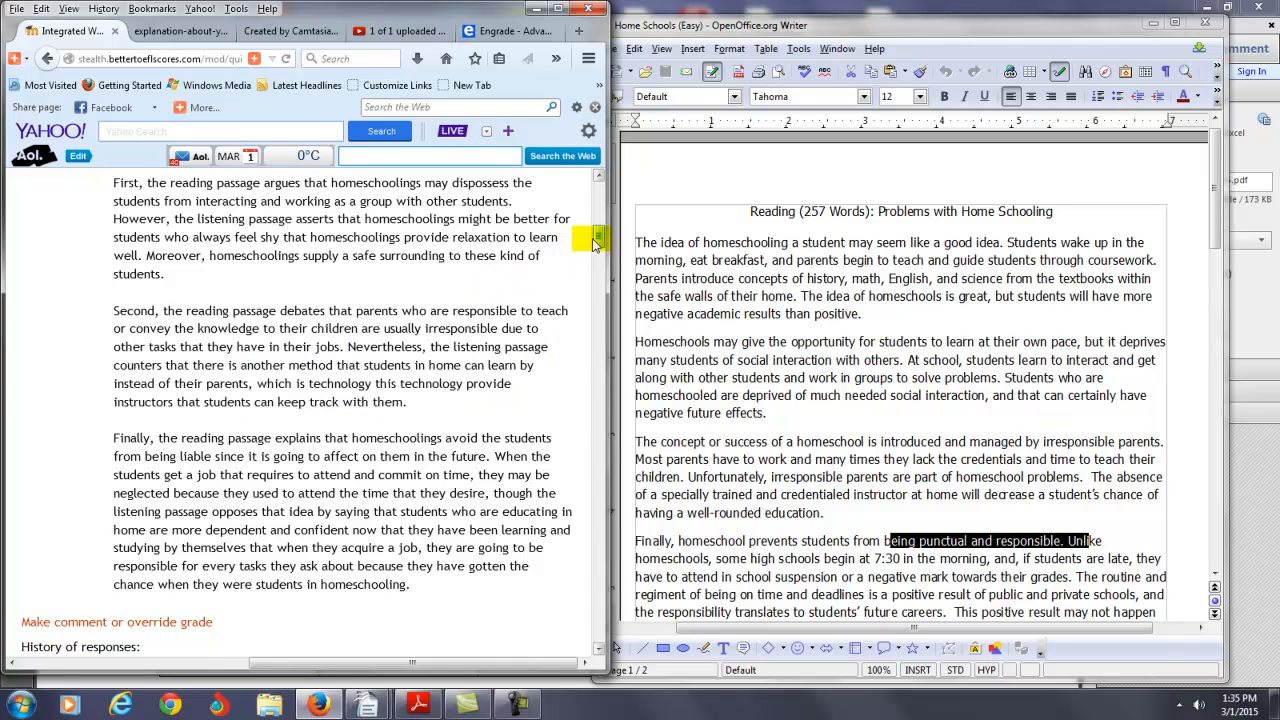
{"action": "scroll", "scroll_direction": "up", "scroll_amount": 3}
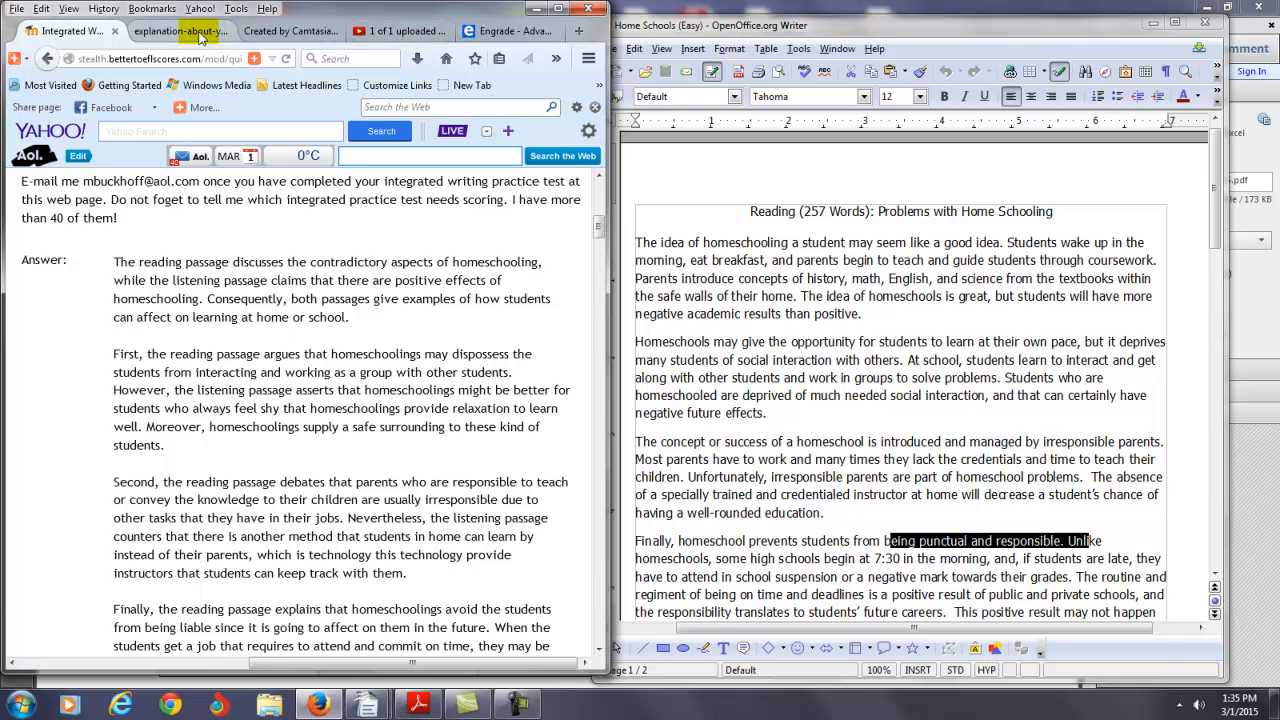
Show the integrated writing score explanation PDF at its page-2 rubric score table.
{"action": "left_click", "coordinate": [180, 31]}
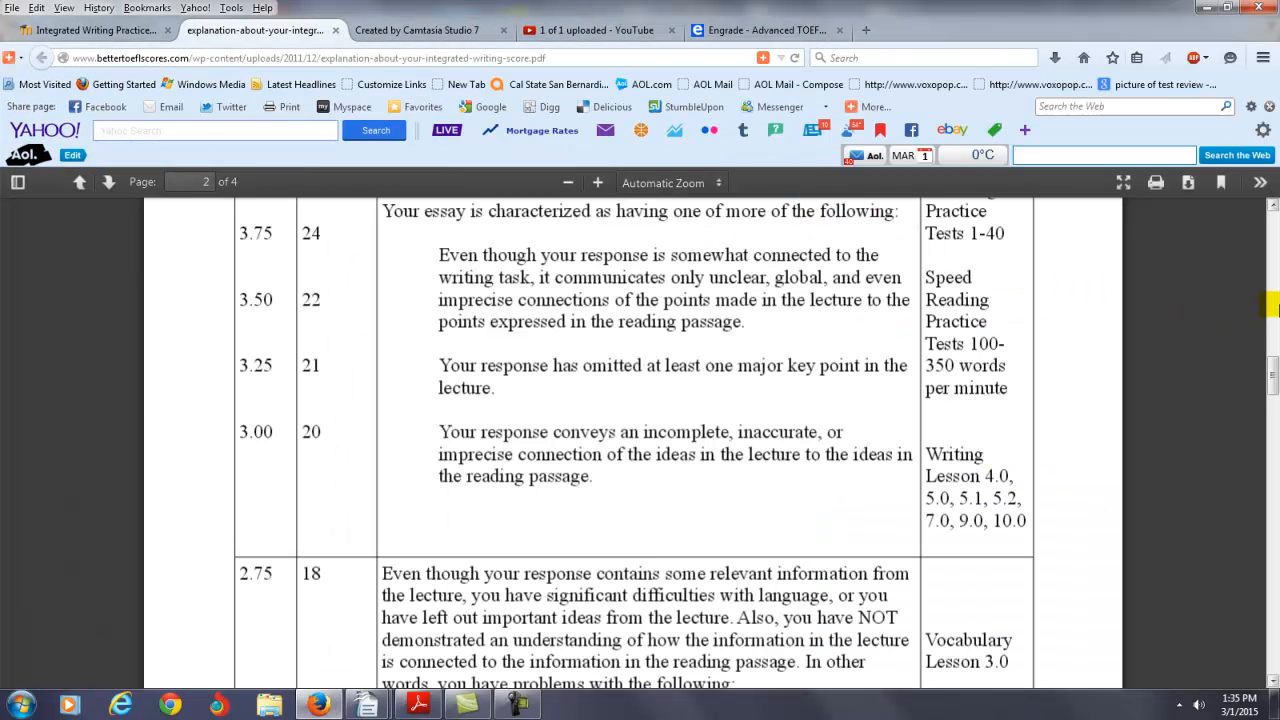
{"action": "scroll", "scroll_direction": "down", "scroll_amount": 3}
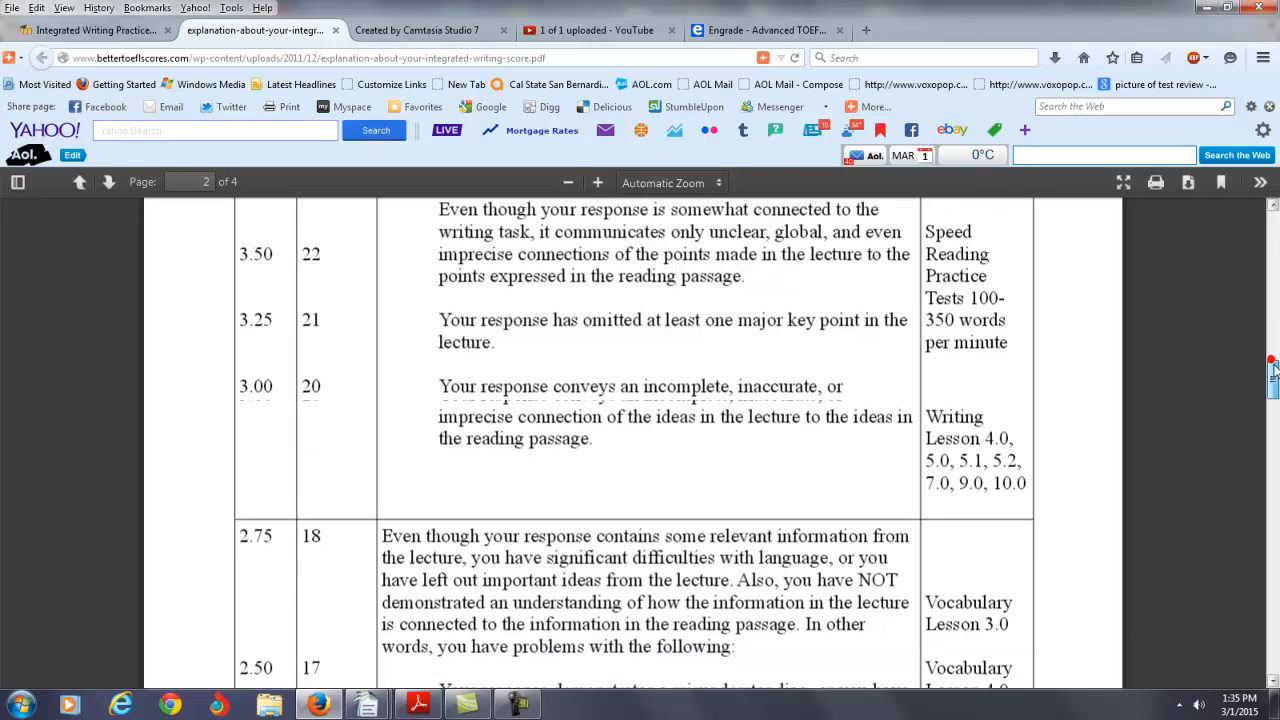
{"action": "scroll", "scroll_direction": "down", "scroll_amount": 3}
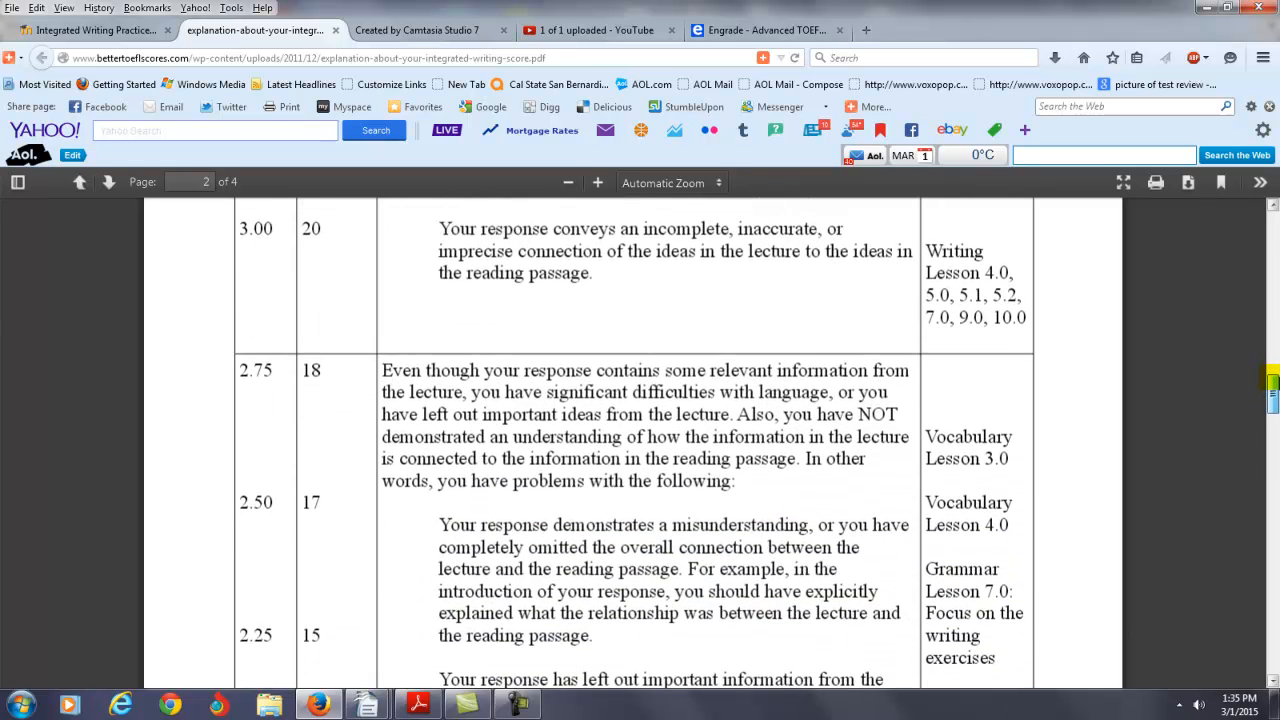
{"action": "scroll", "scroll_direction": "up", "scroll_amount": 3}
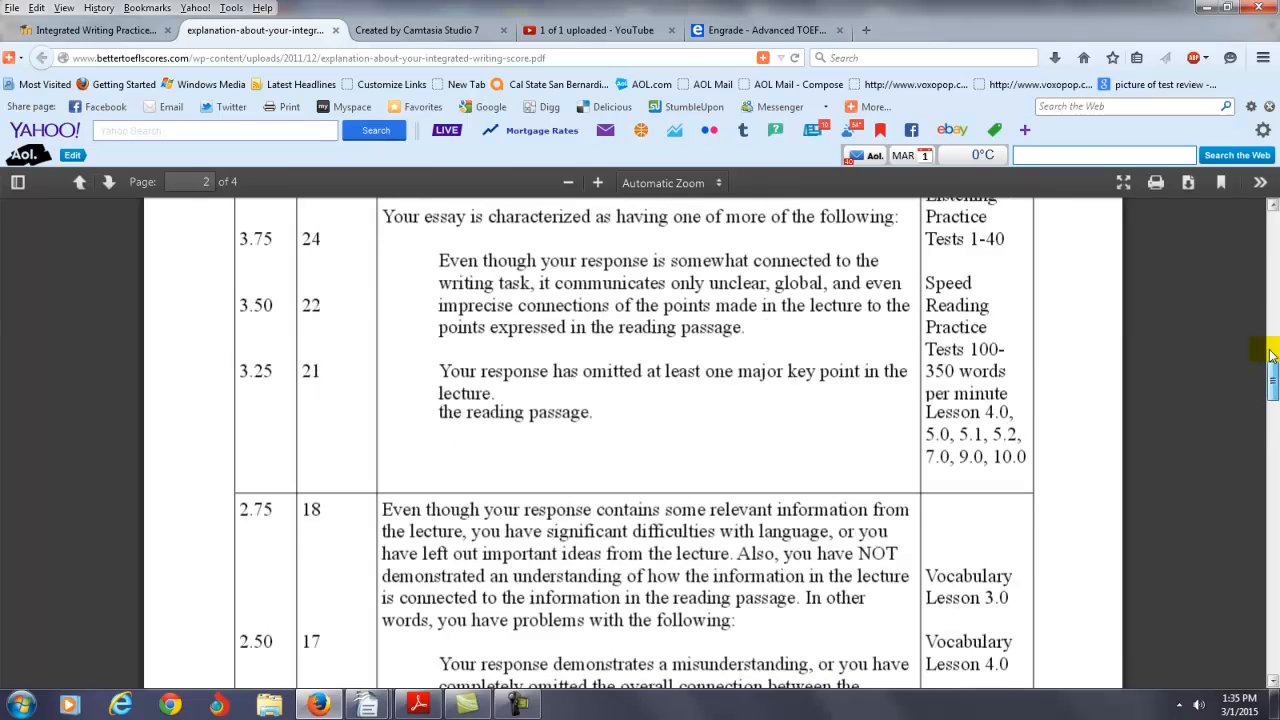
{"action": "scroll", "scroll_direction": "up", "scroll_amount": 3}
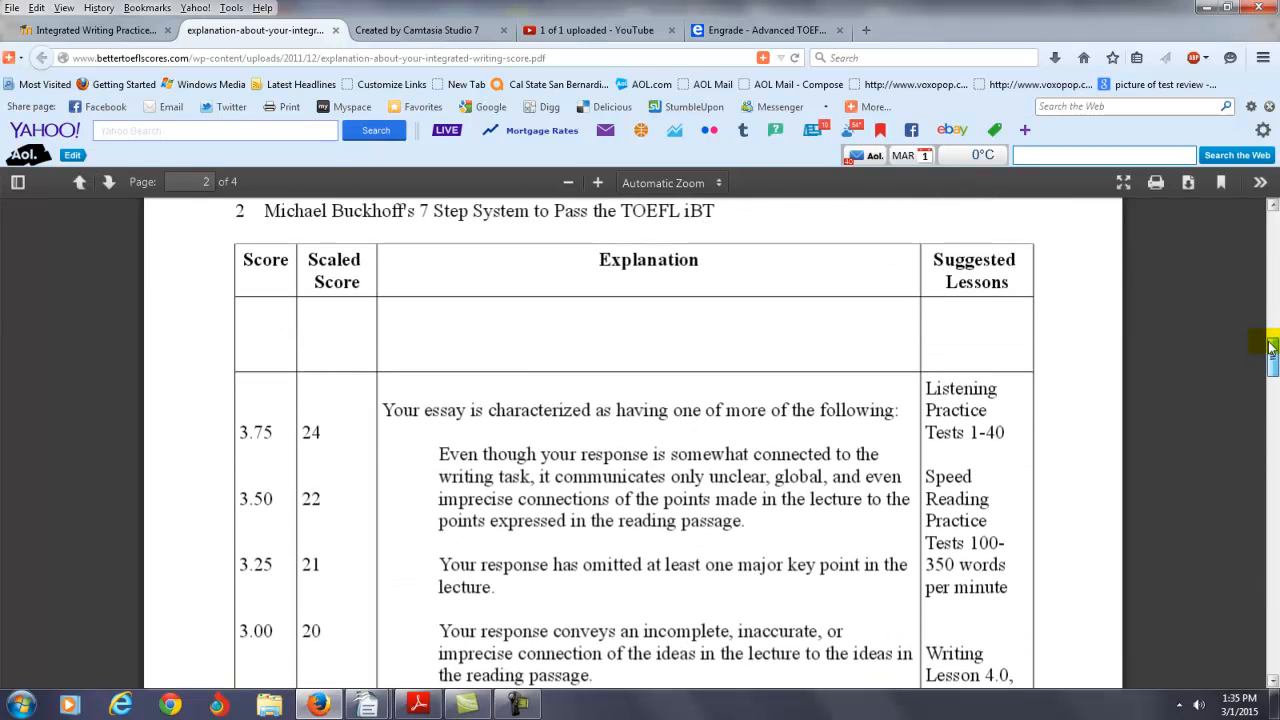
{"action": "scroll", "scroll_direction": "up", "scroll_amount": 3}
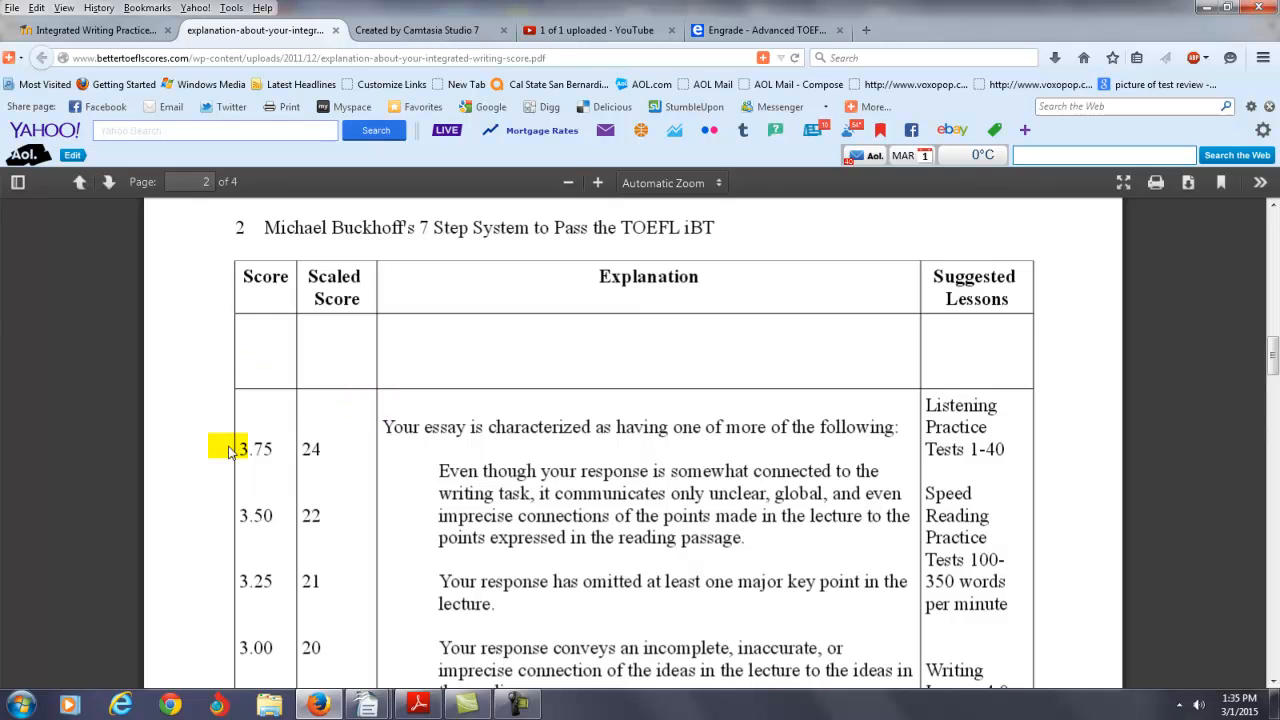
{"action": "left_click", "coordinate": [417, 705]}
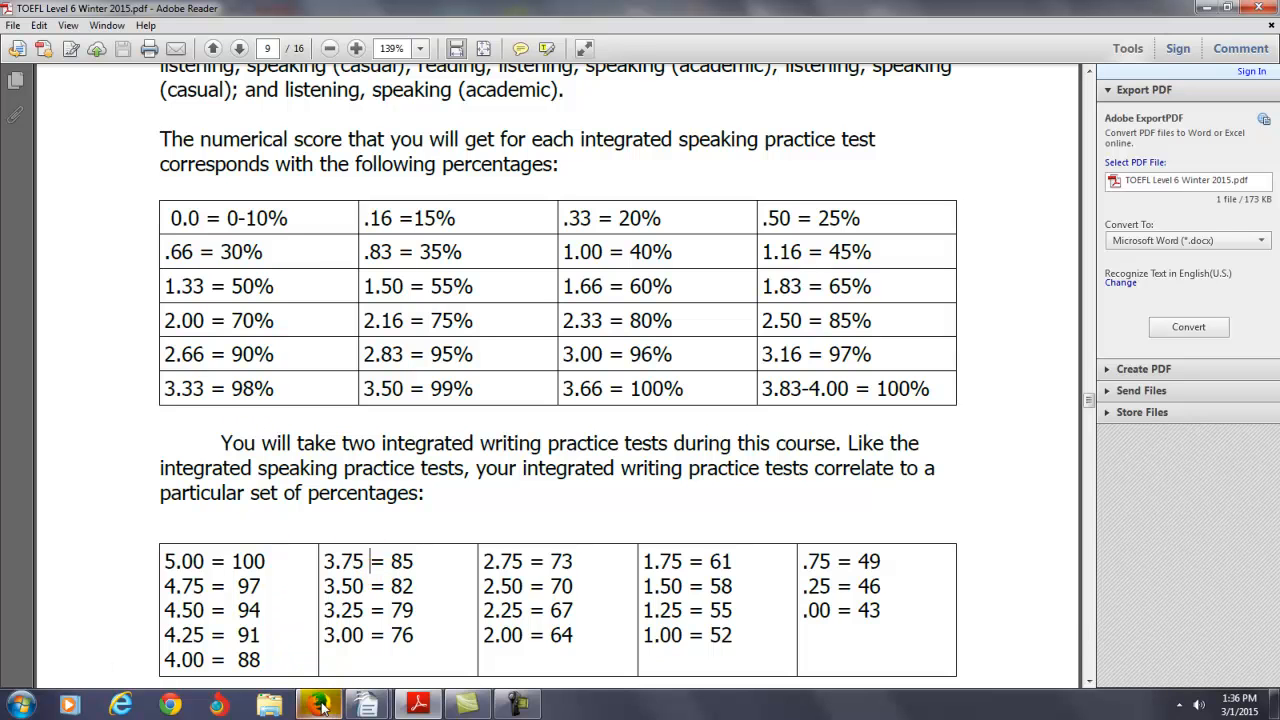
{"action": "left_click", "coordinate": [318, 706]}
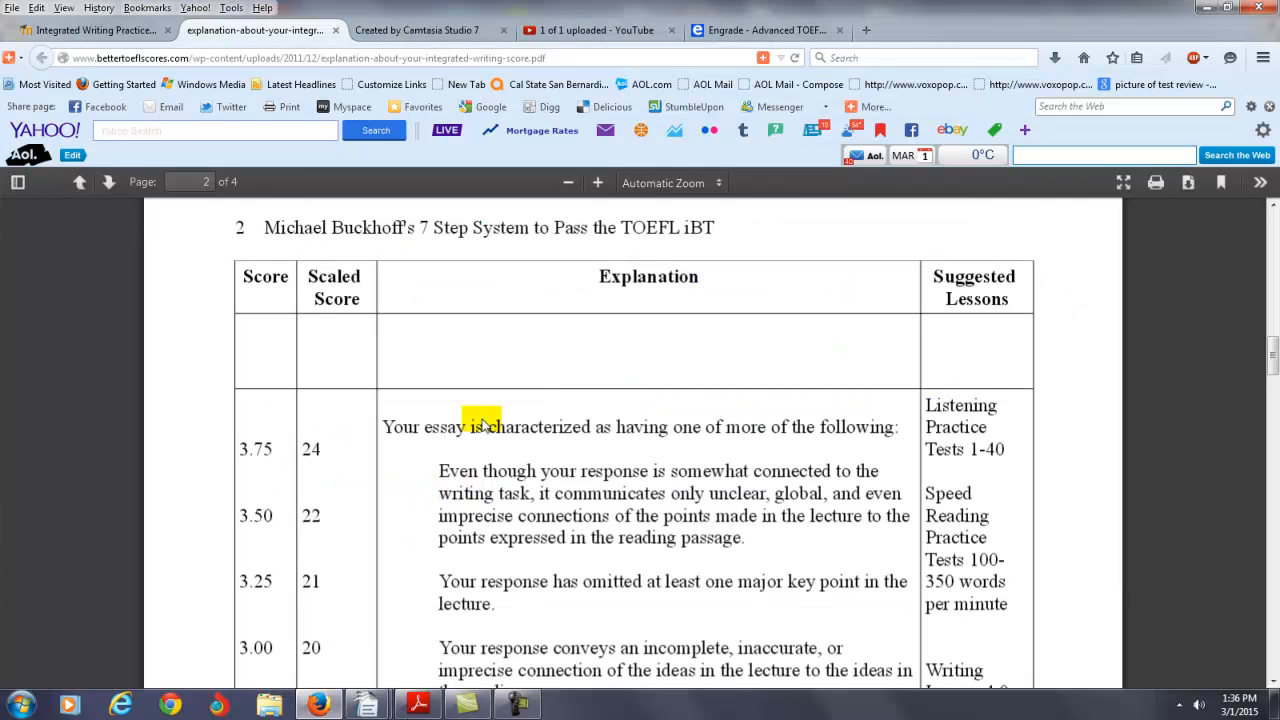